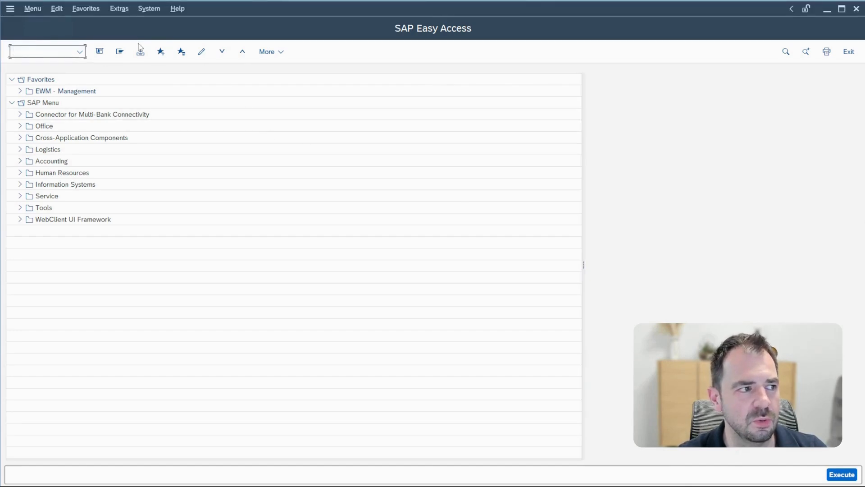
# - Open More > SAP GUI settings and actions to reach the Activate GuiXT option
pyautogui.click(271, 51)
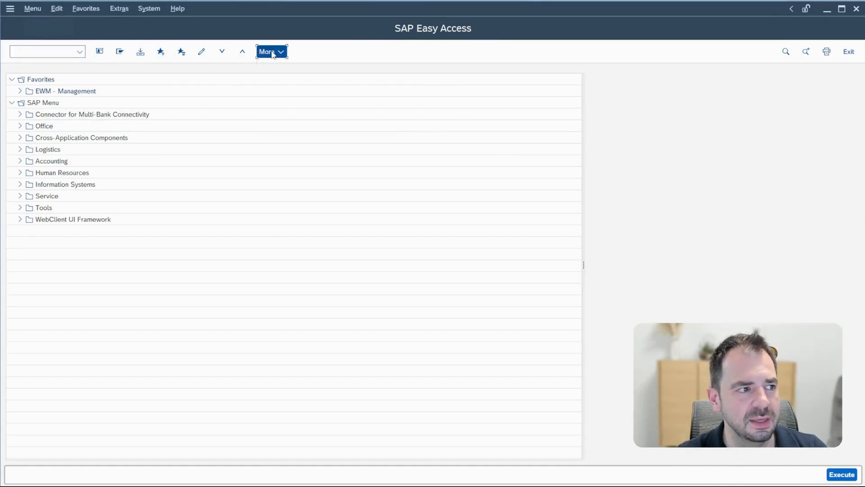
pyautogui.click(270, 51)
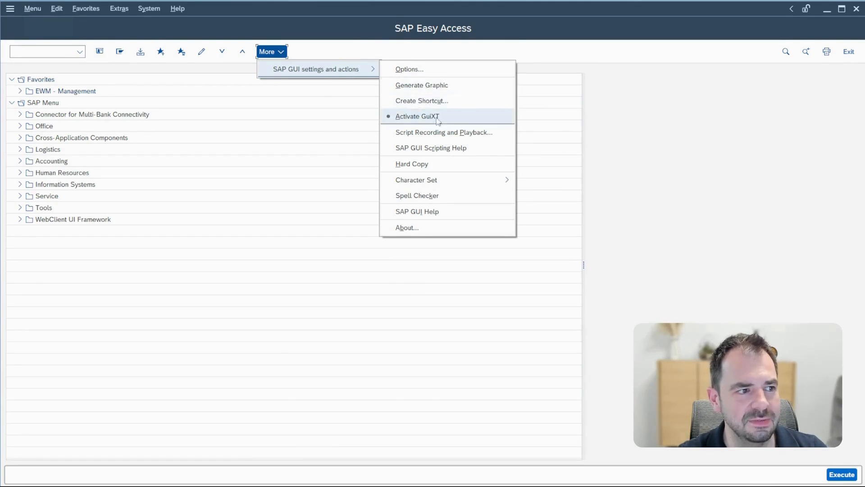
pyautogui.moveTo(433, 120)
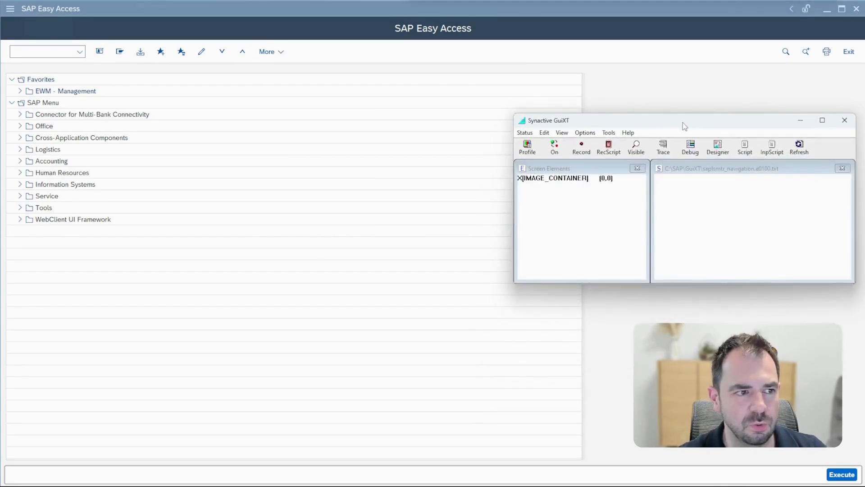
pyautogui.moveTo(573, 200)
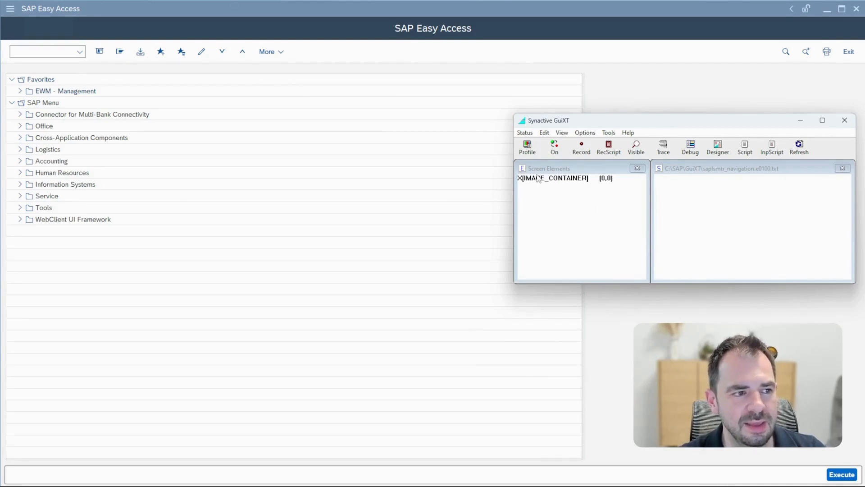
pyautogui.moveTo(205, 118)
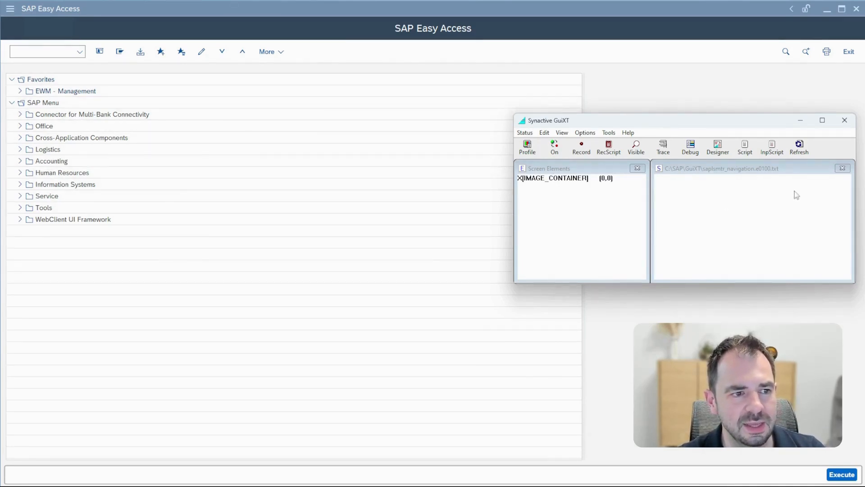
pyautogui.moveTo(712, 175)
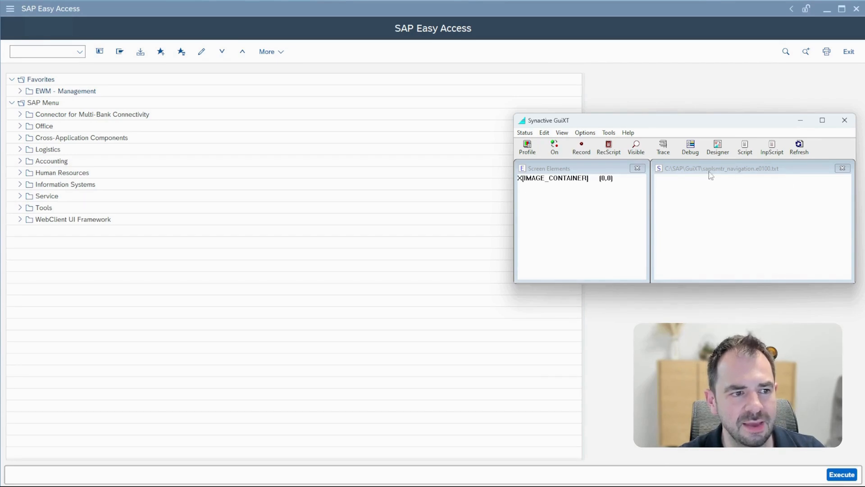
pyautogui.moveTo(741, 255)
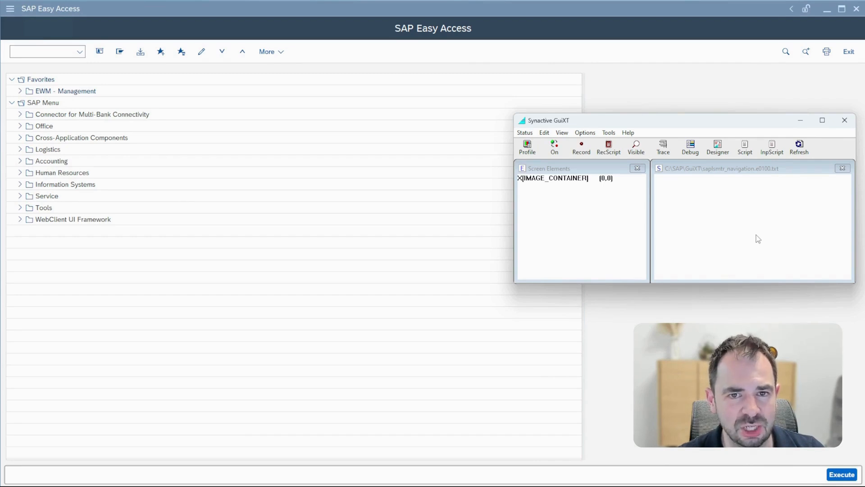
pyautogui.moveTo(701, 226)
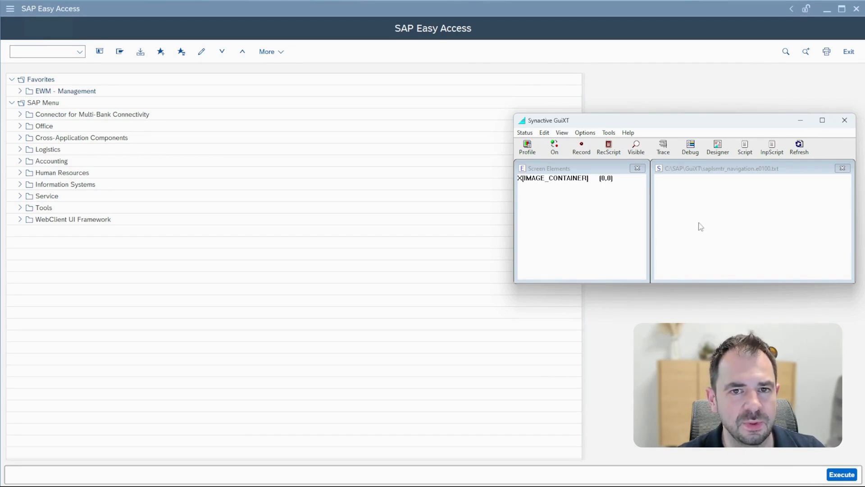
pyautogui.moveTo(548, 214)
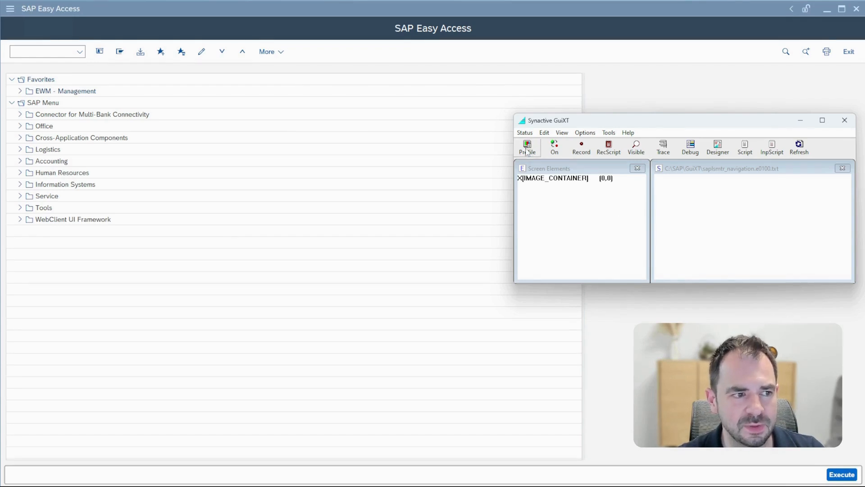
pyautogui.click(527, 147)
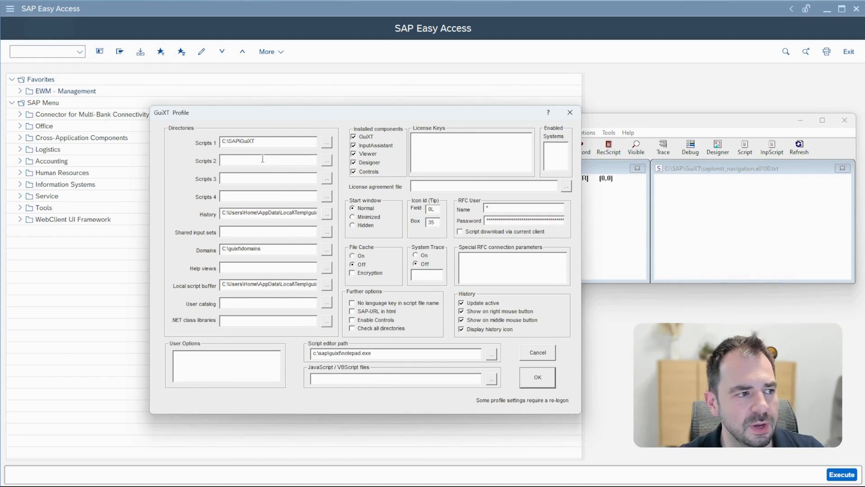
pyautogui.moveTo(207, 144)
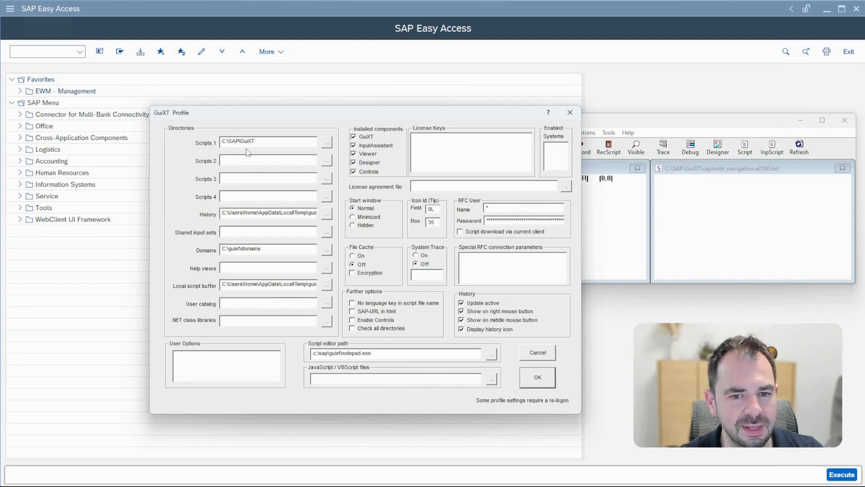
pyautogui.click(222, 143)
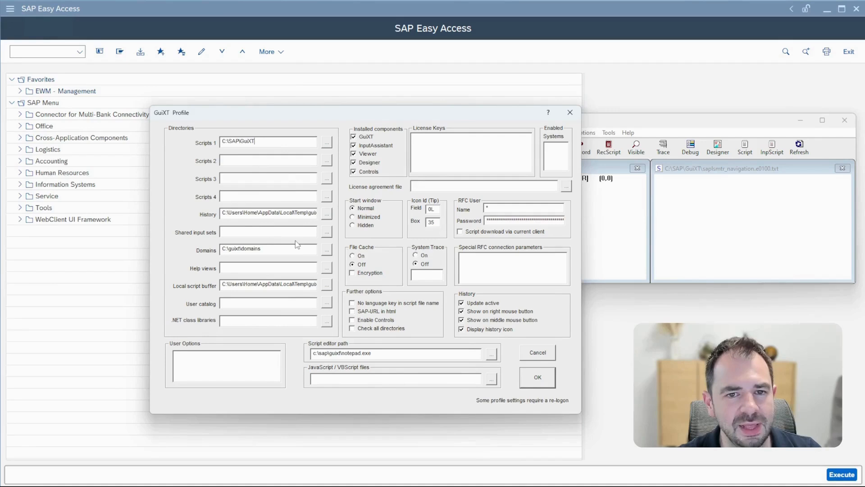
pyautogui.moveTo(365, 257)
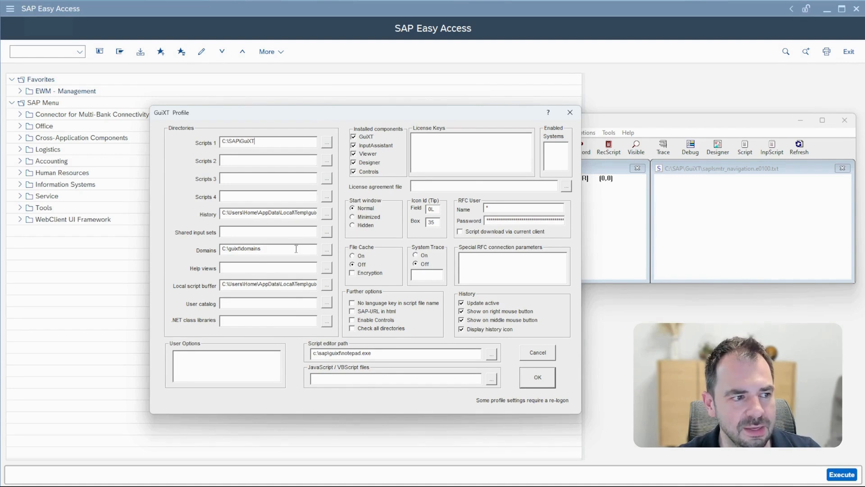
pyautogui.moveTo(339, 308)
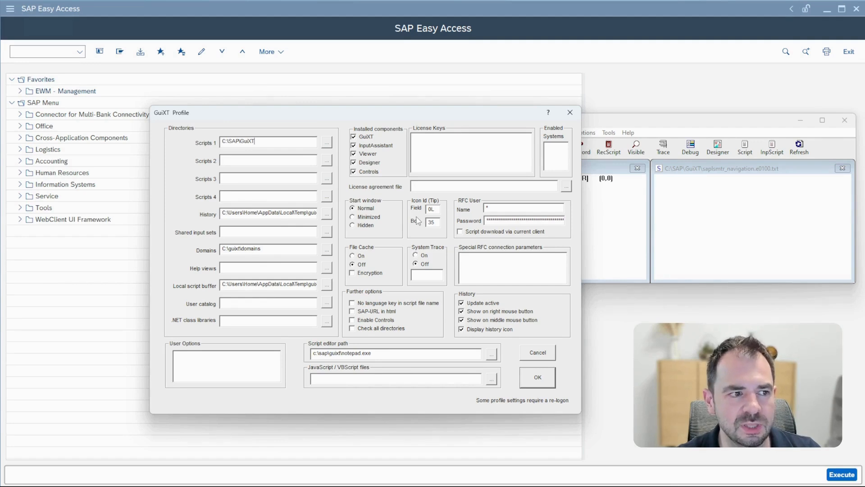
pyautogui.moveTo(353, 250)
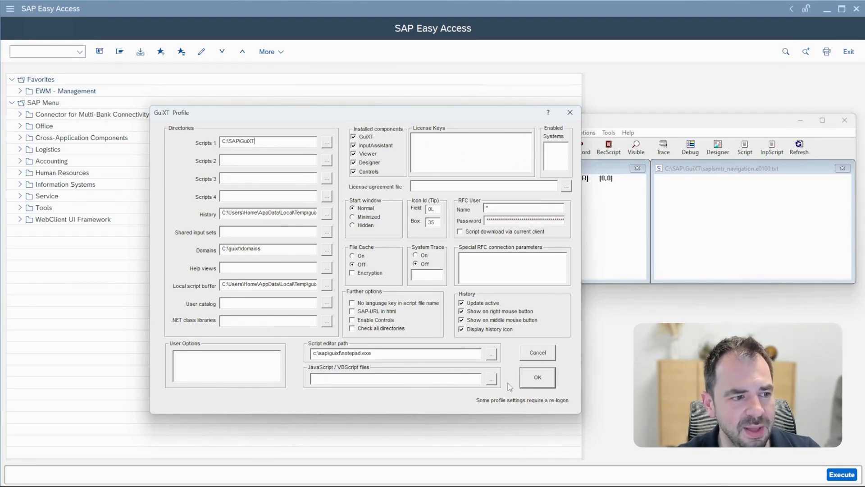
pyautogui.click(536, 377)
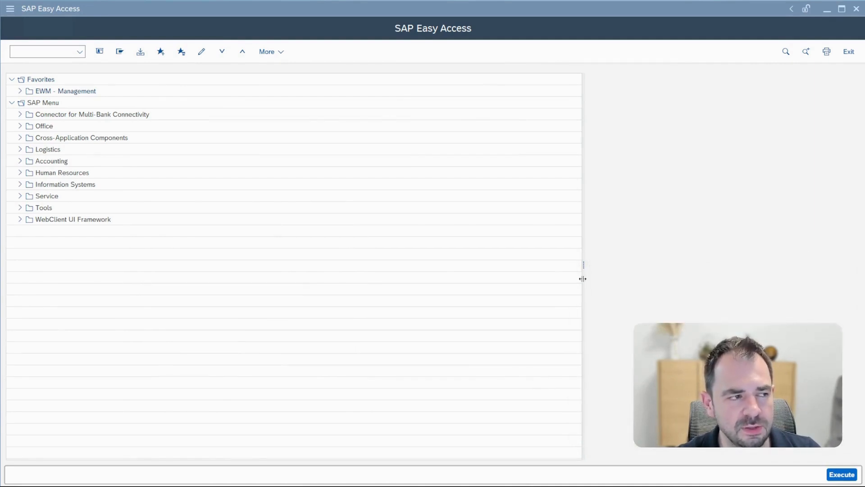
# - Run transaction ie03 from the command field history
pyautogui.click(80, 51)
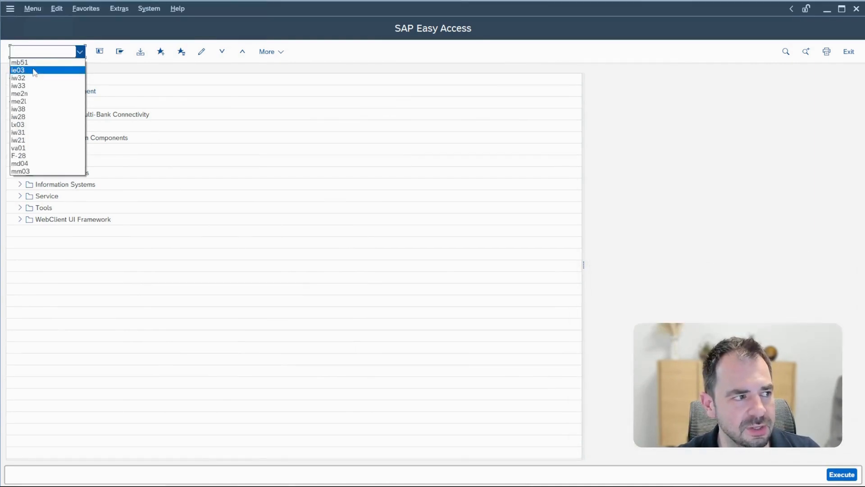
pyautogui.click(18, 71)
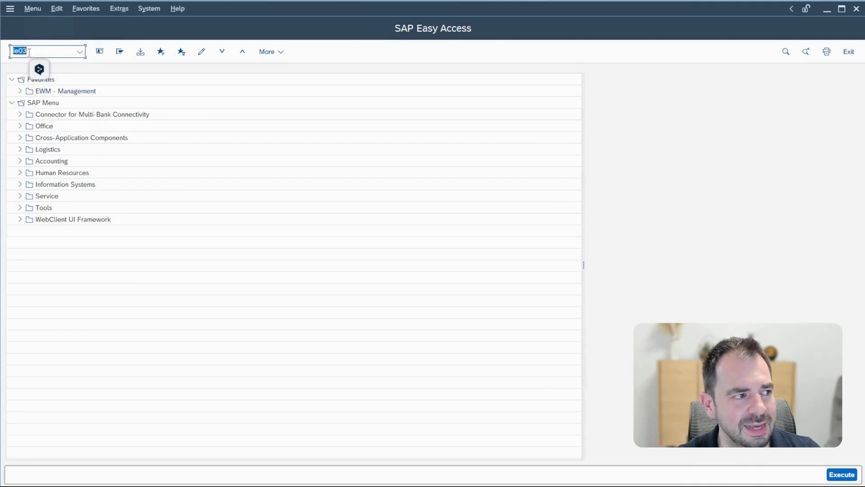
pyautogui.press('Enter')
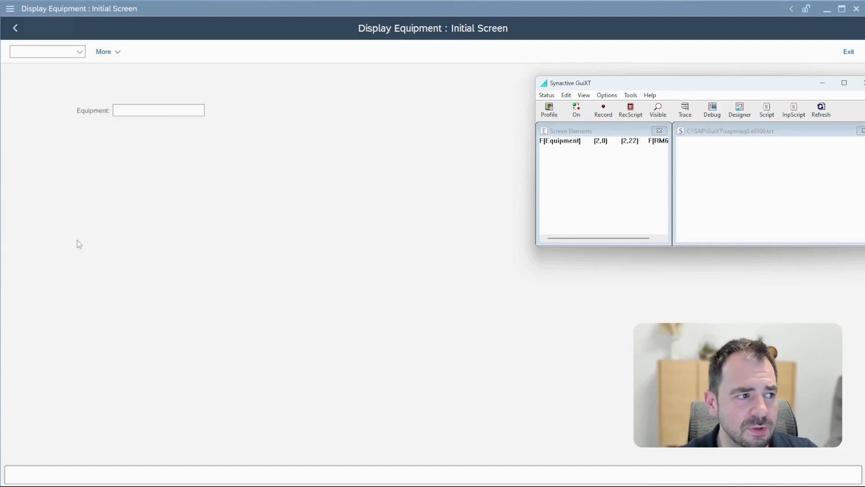
pyautogui.moveTo(222, 197)
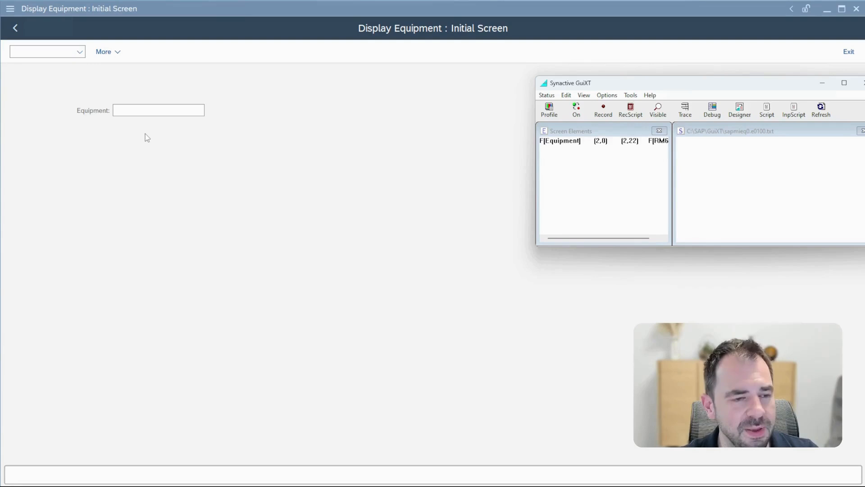
pyautogui.moveTo(131, 123)
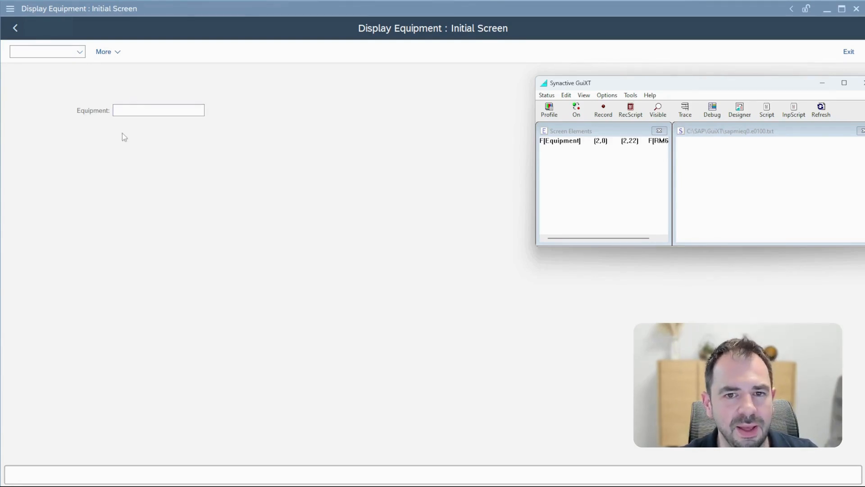
pyautogui.moveTo(113, 143)
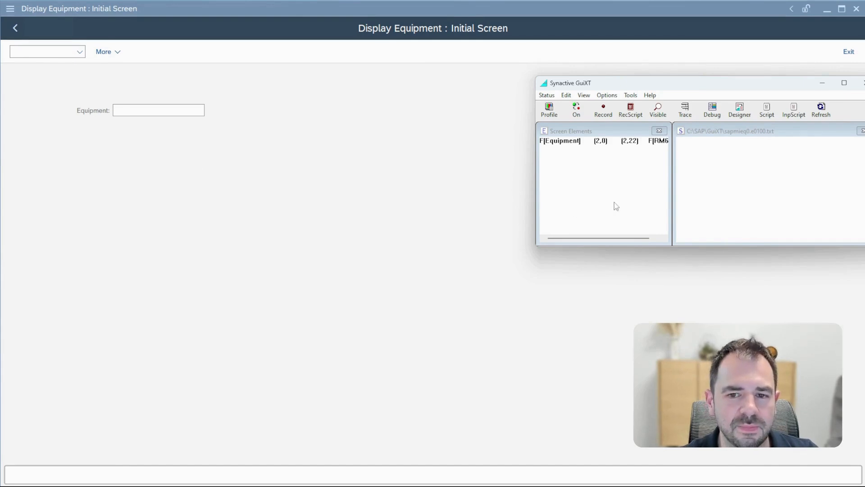
pyautogui.moveTo(169, 89)
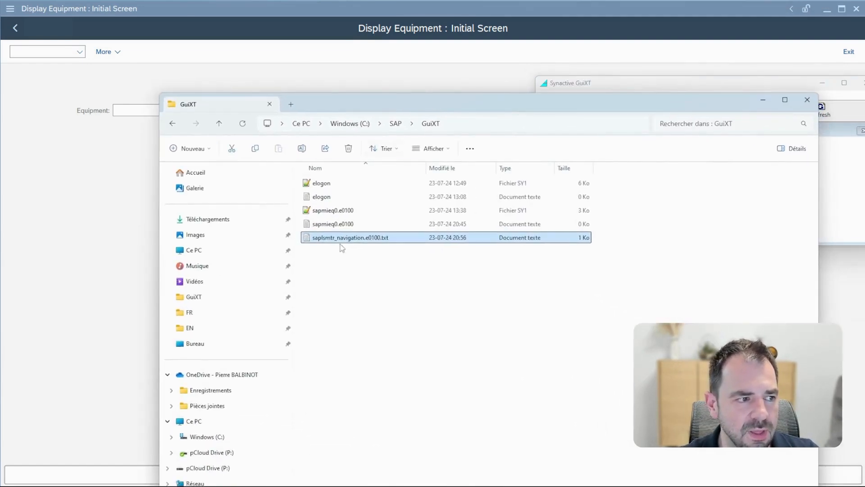
# - Open the empty sapmieq0.e0100 script from C:\SAP\GuiXT in a text editor
pyautogui.click(333, 223)
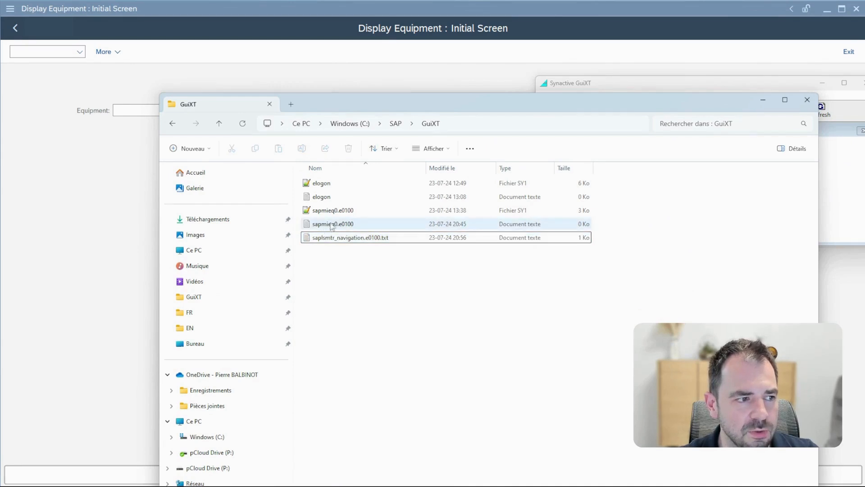
pyautogui.click(333, 224)
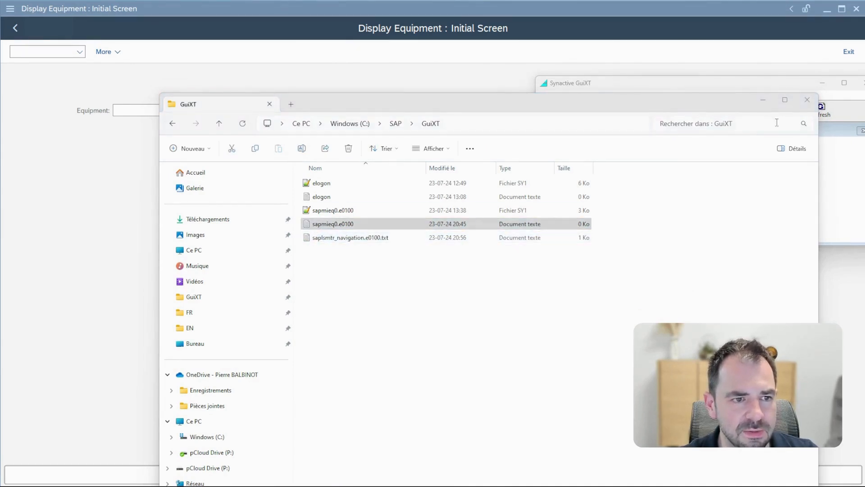
pyautogui.click(269, 104)
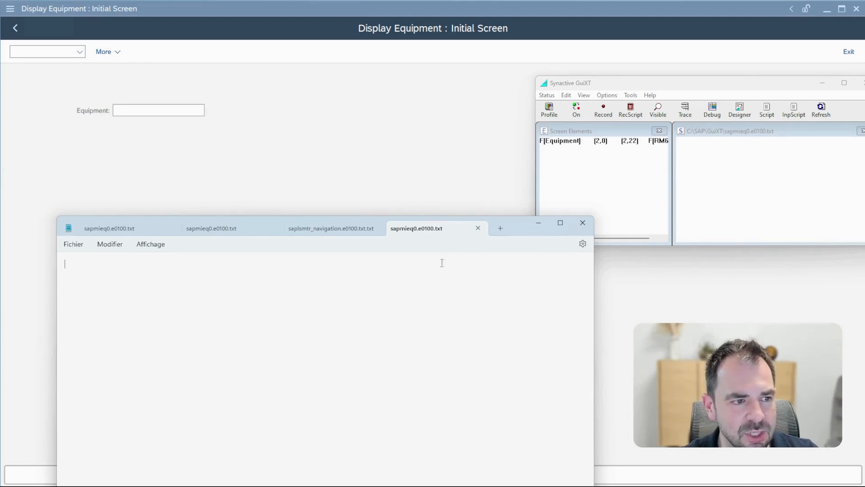
pyautogui.moveTo(556, 217)
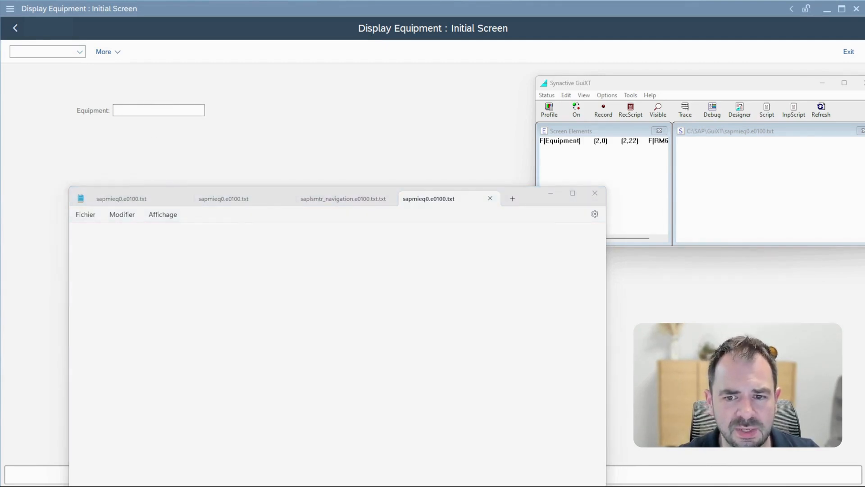
# - Add Set F[Equipment] "1000" to the script, save, and check the SAP screen
pyautogui.write('Set F[Equipment] "1000"')
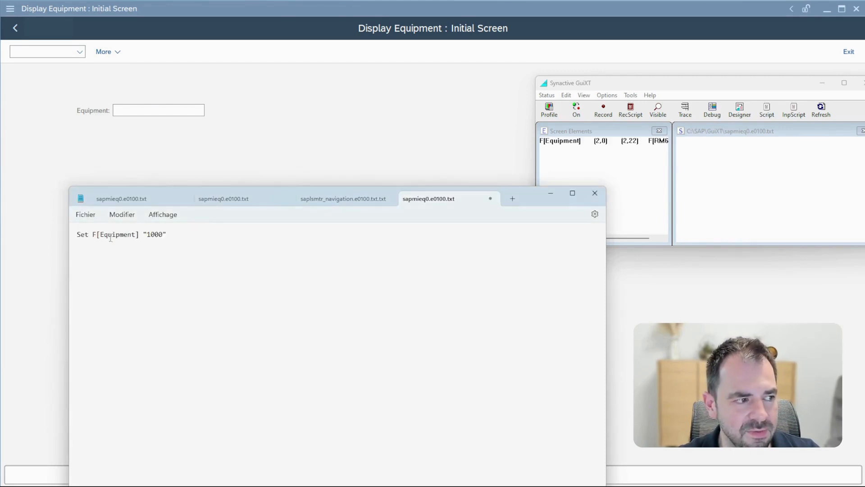
pyautogui.click(86, 214)
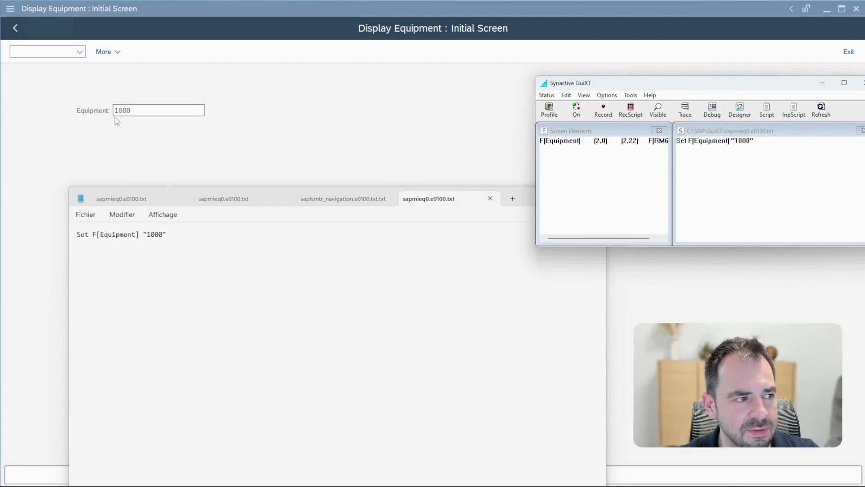
pyautogui.moveTo(172, 136)
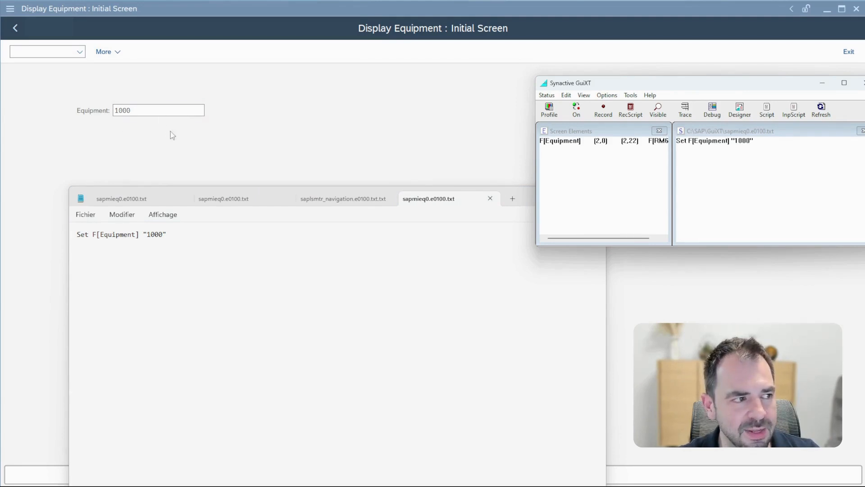
pyautogui.click(158, 111)
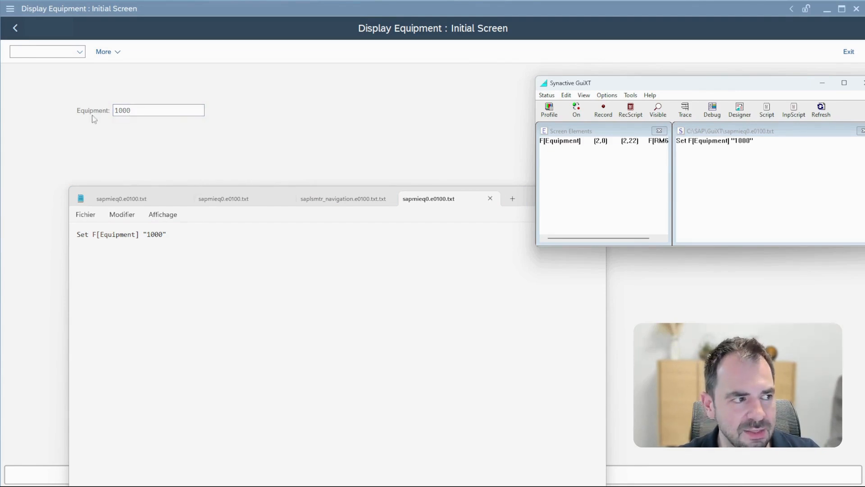
pyautogui.moveTo(79, 140)
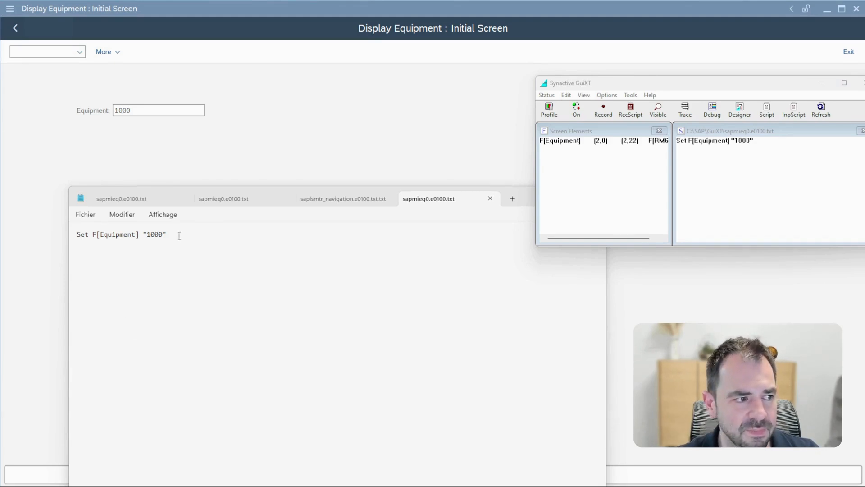
# - Add Text F[Equipment] "PO Number" to the script and save it
pyautogui.write('Text F[Equipment] "PO Number"')
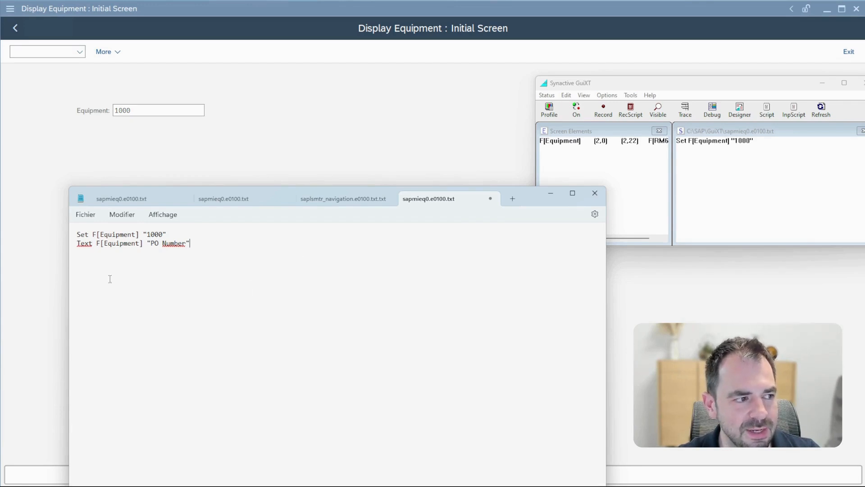
pyautogui.click(85, 214)
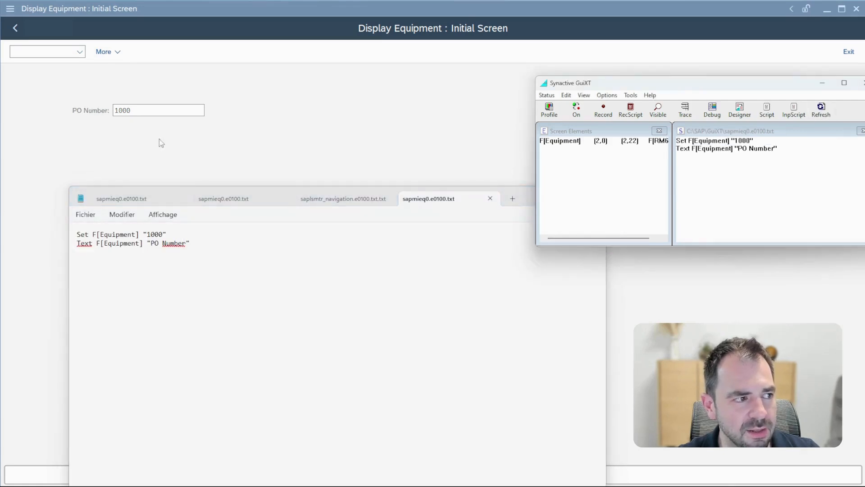
pyautogui.moveTo(103, 115)
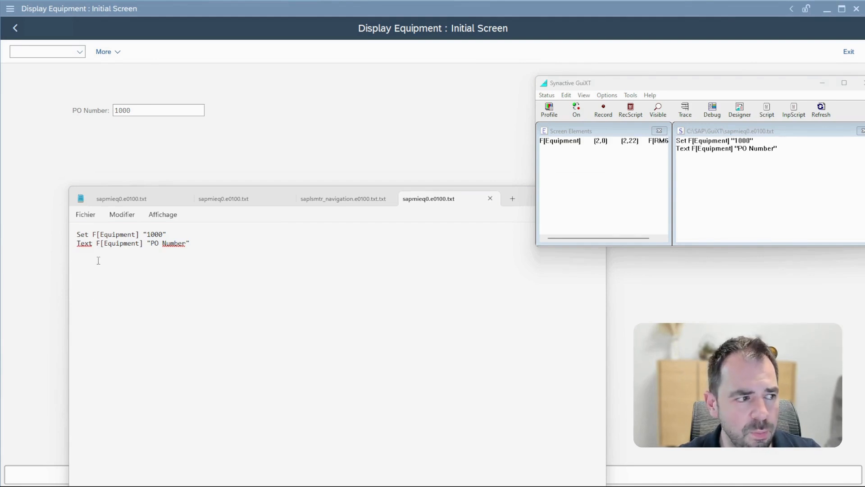
# - Add Pushbutton (12,5) "Search" "/nME23N", save, and test the Search button
pyautogui.write('Pushbutton (12,5) "Search" "/nME23N"')
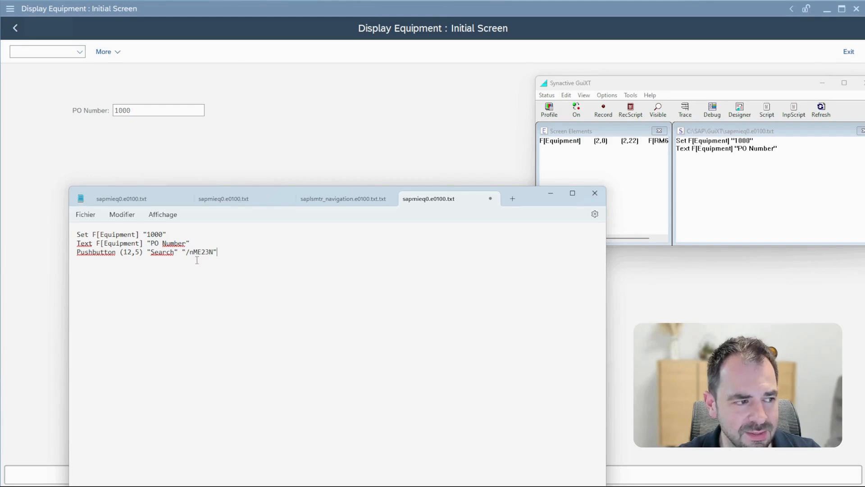
pyautogui.click(85, 214)
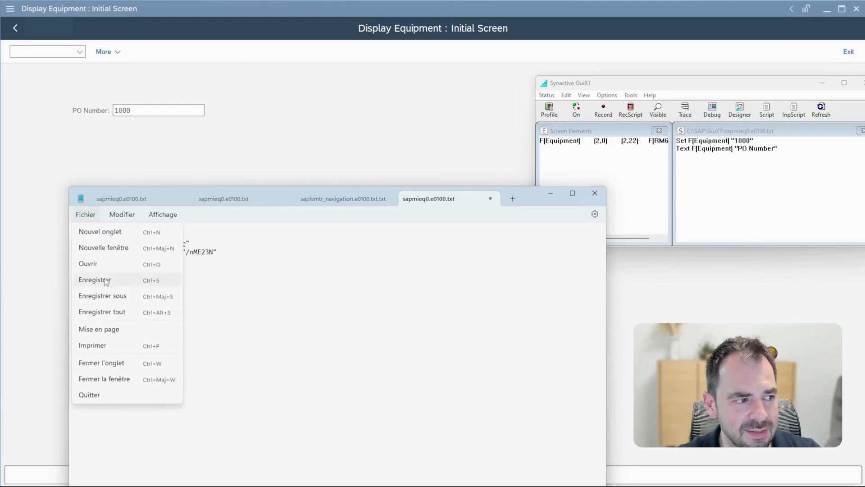
pyautogui.click(94, 280)
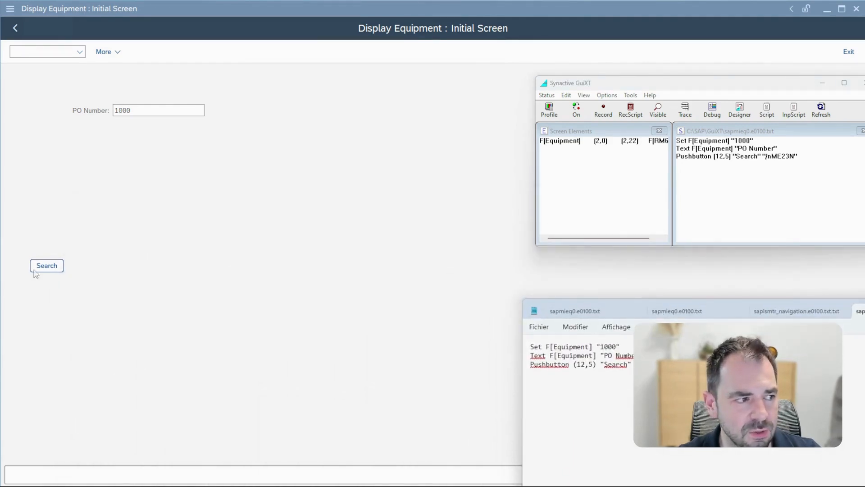
pyautogui.moveTo(59, 249)
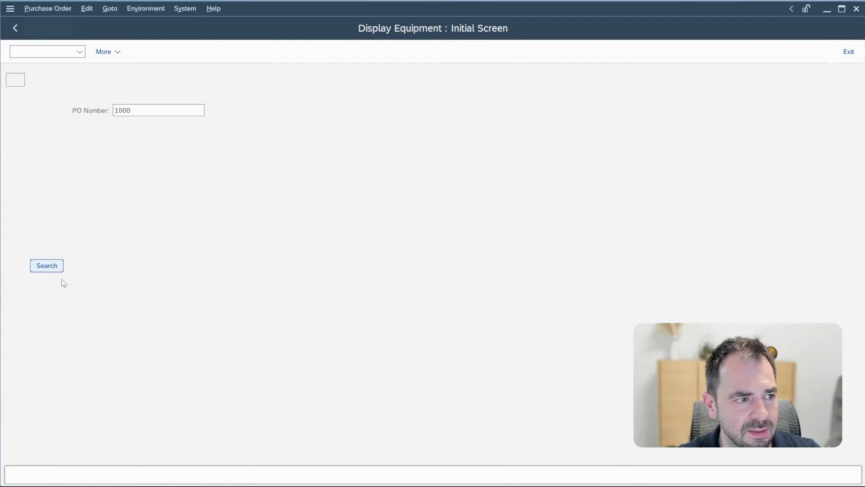
pyautogui.click(47, 265)
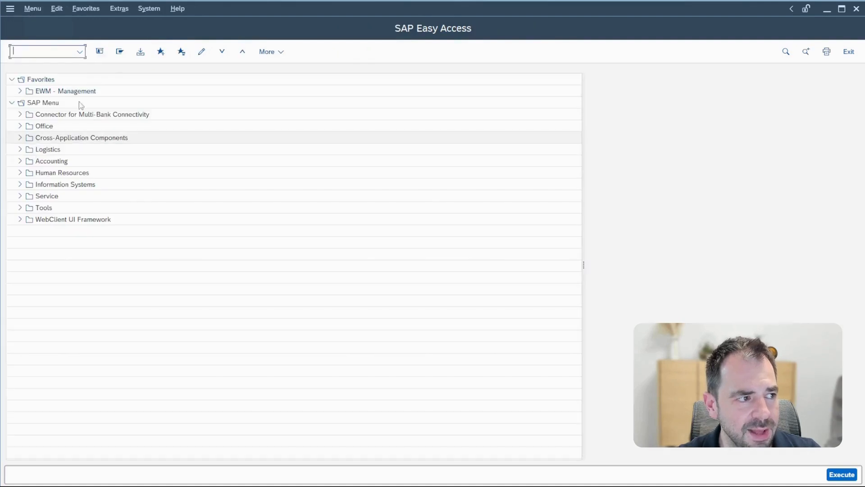
# - Reopen Display Equipment by entering ie03 in the command field
pyautogui.write('le03')
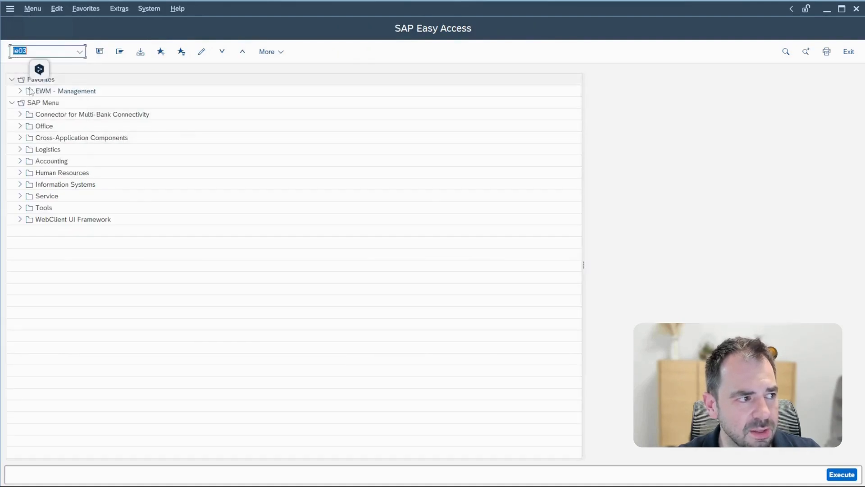
pyautogui.press('Enter')
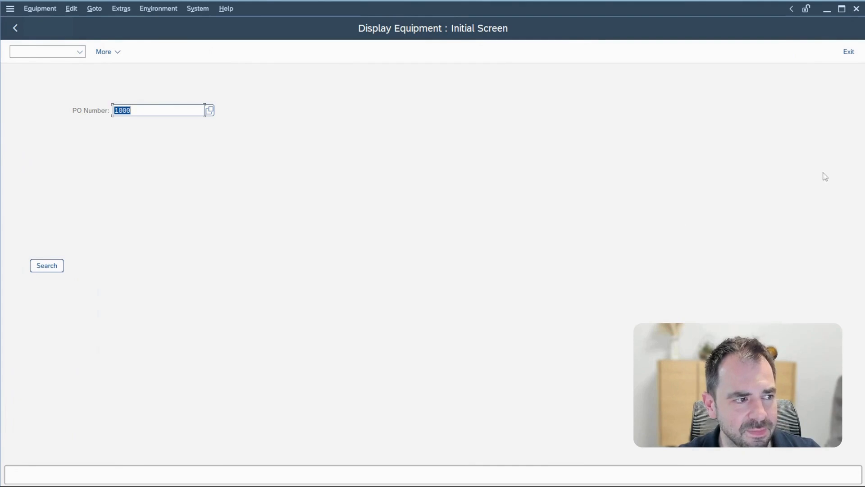
pyautogui.moveTo(485, 160)
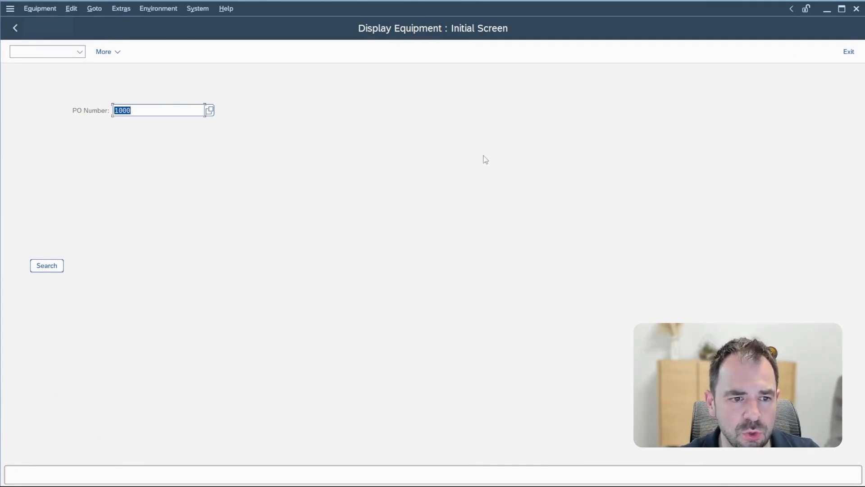
pyautogui.moveTo(685, 171)
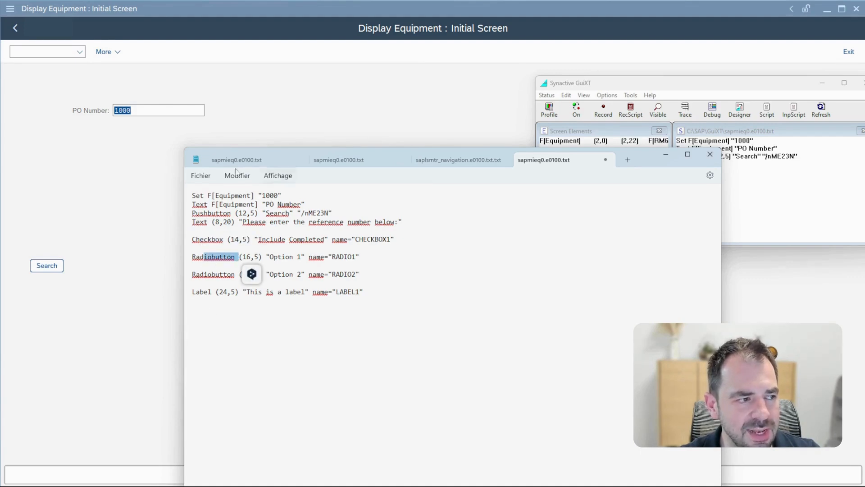
# - Reload the updated script via the GuiXT window's Refresh to show the new controls
pyautogui.click(200, 175)
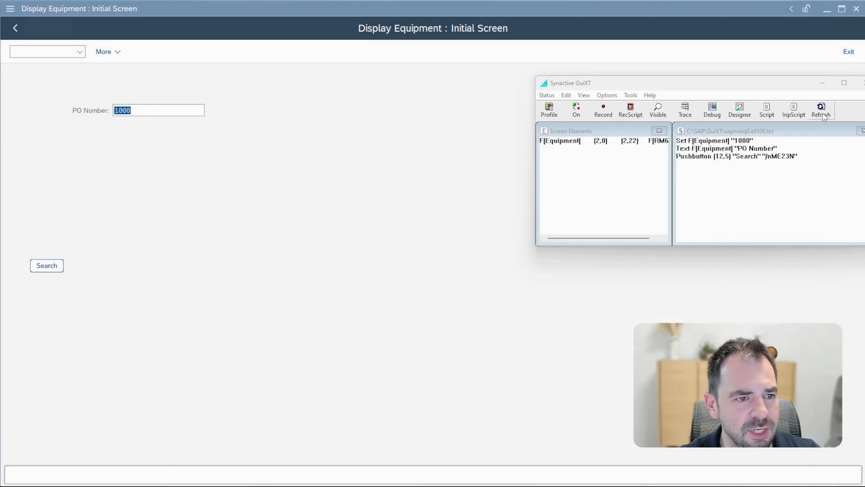
pyautogui.click(820, 110)
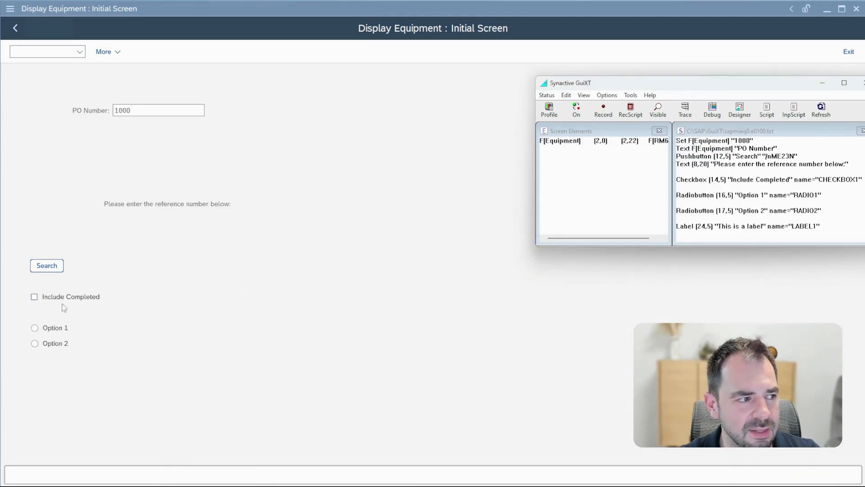
# - Tick Include Completed and select the Option 1 radio button
pyautogui.click(33, 297)
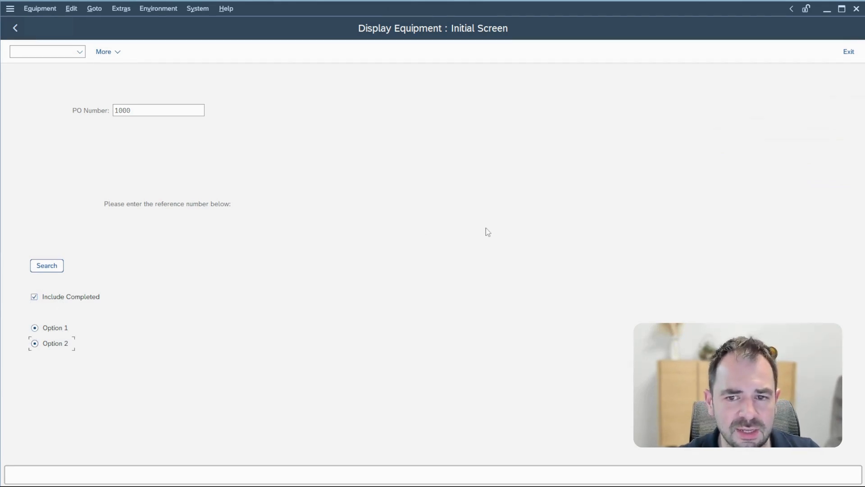
pyautogui.moveTo(758, 185)
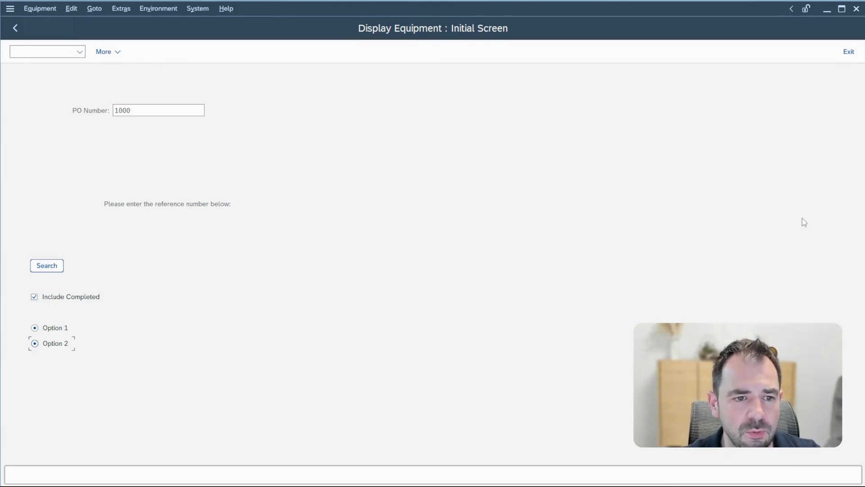
pyautogui.click(35, 327)
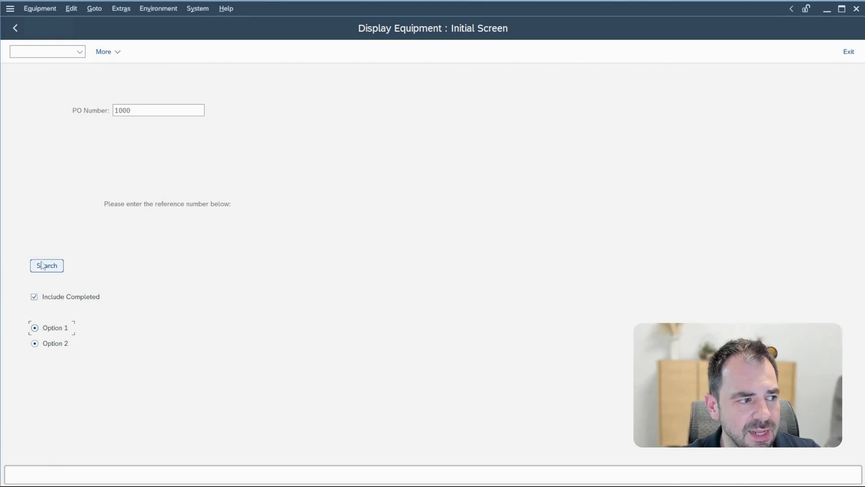
pyautogui.moveTo(93, 307)
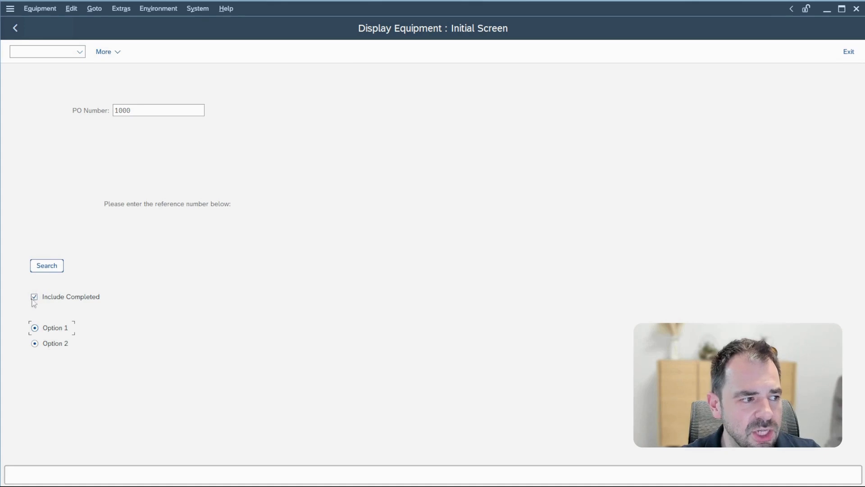
pyautogui.moveTo(96, 129)
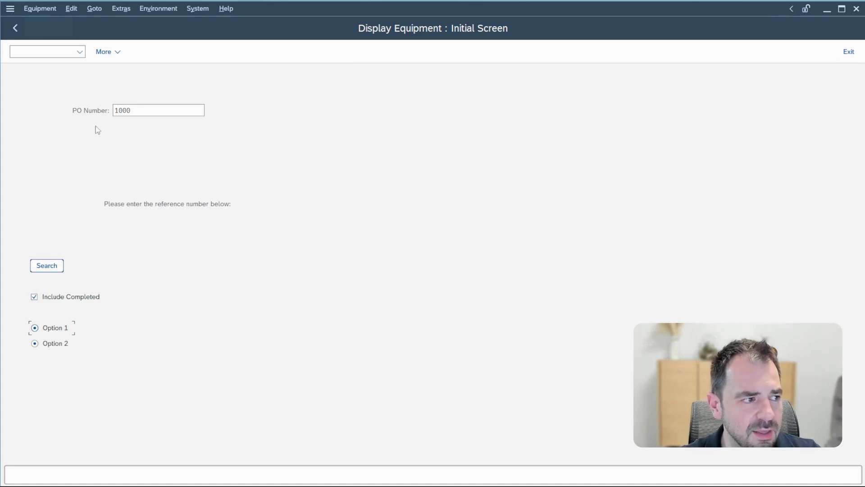
pyautogui.moveTo(90, 148)
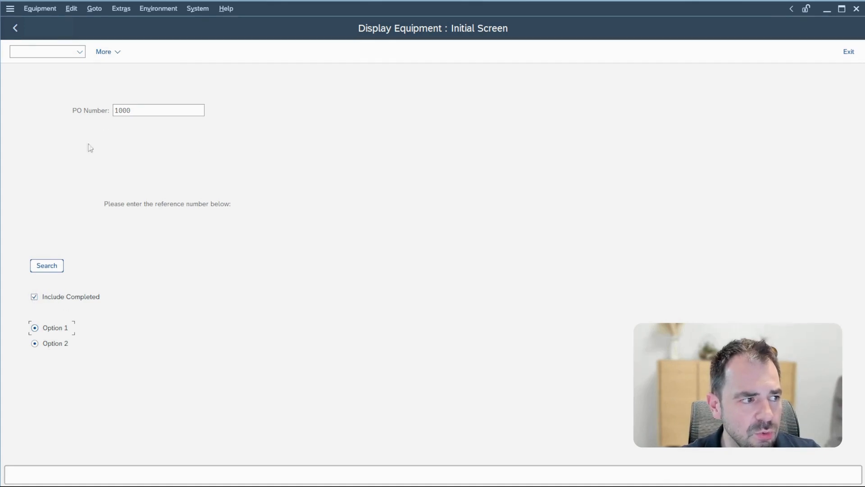